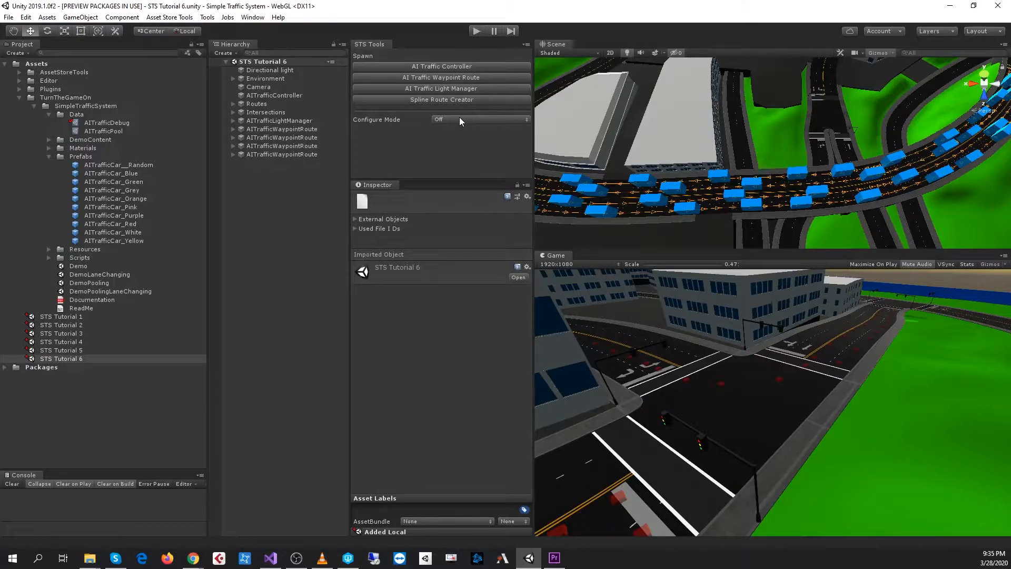
# Select AITrafficController and tick Enable Lane Changing in its Inspector
pyautogui.click(274, 95)
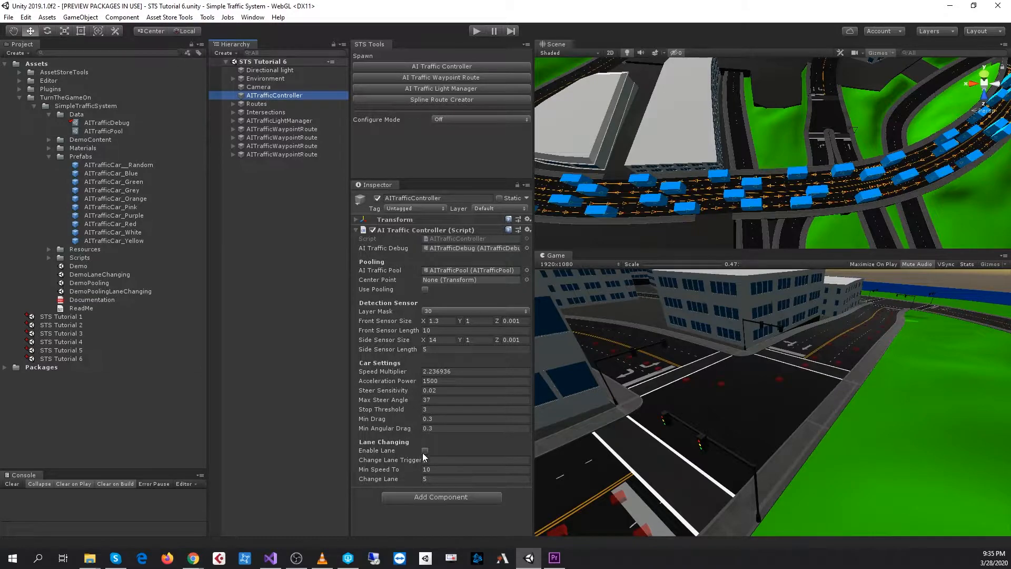
pyautogui.click(424, 450)
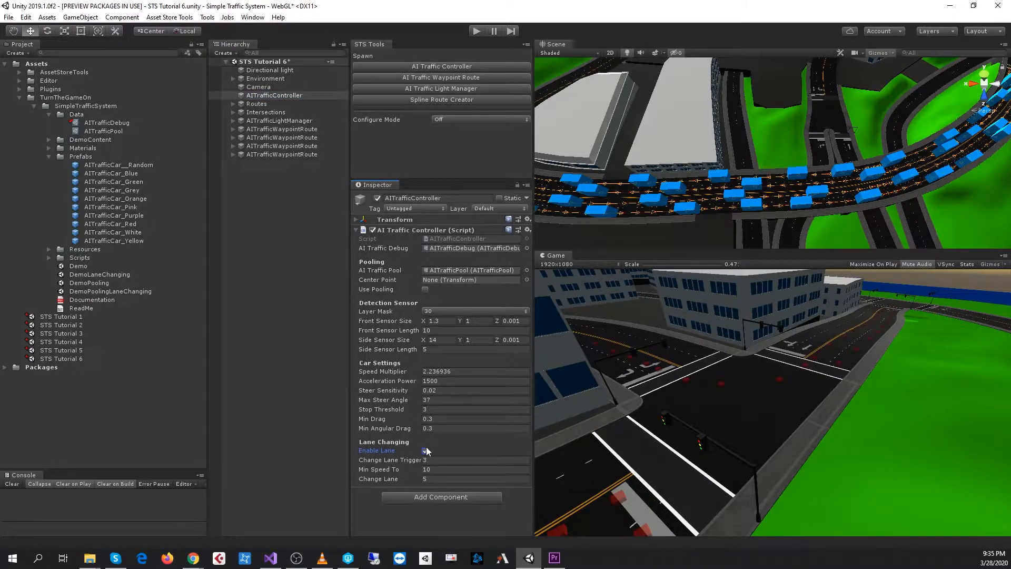
pyautogui.click(425, 449)
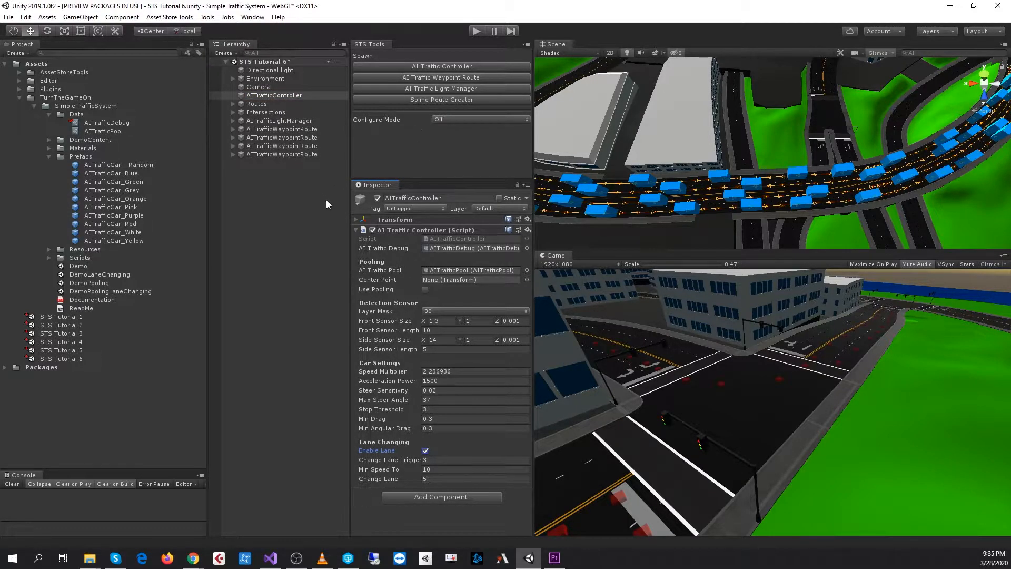
# Set STS Tools Configure Mode to Lane Connector and load the traffic routes
pyautogui.click(480, 119)
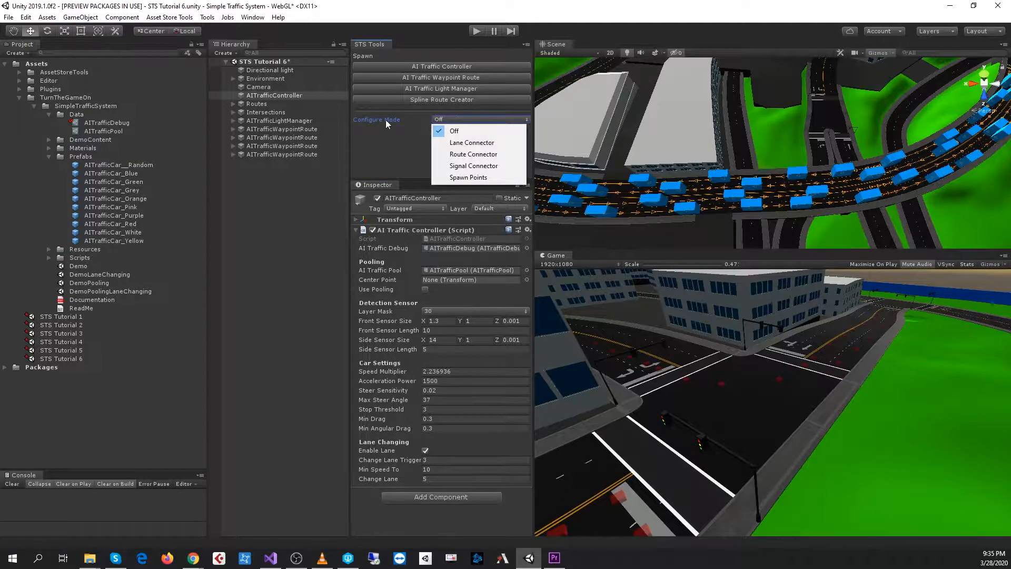
pyautogui.moveTo(472, 142)
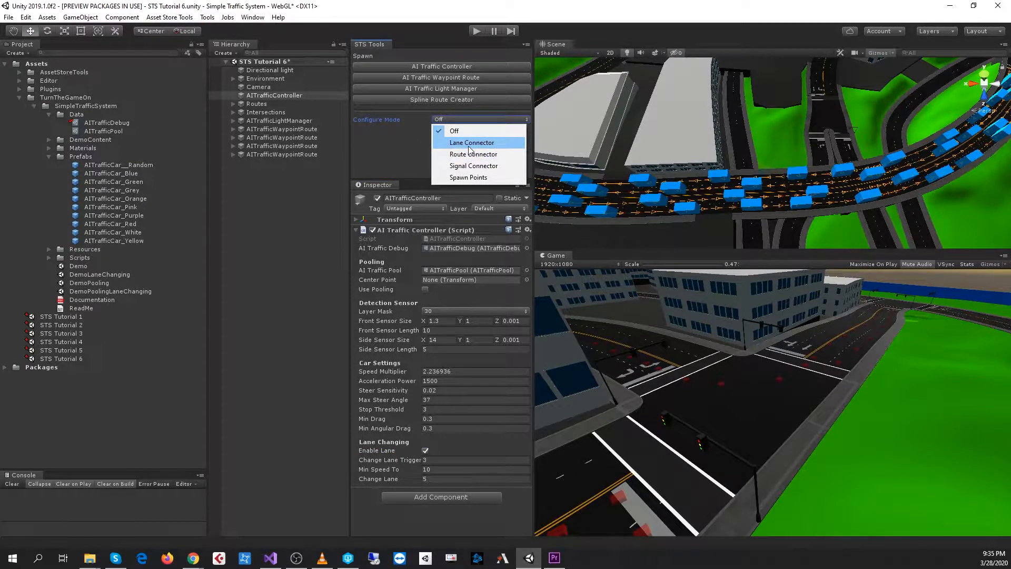
pyautogui.click(472, 142)
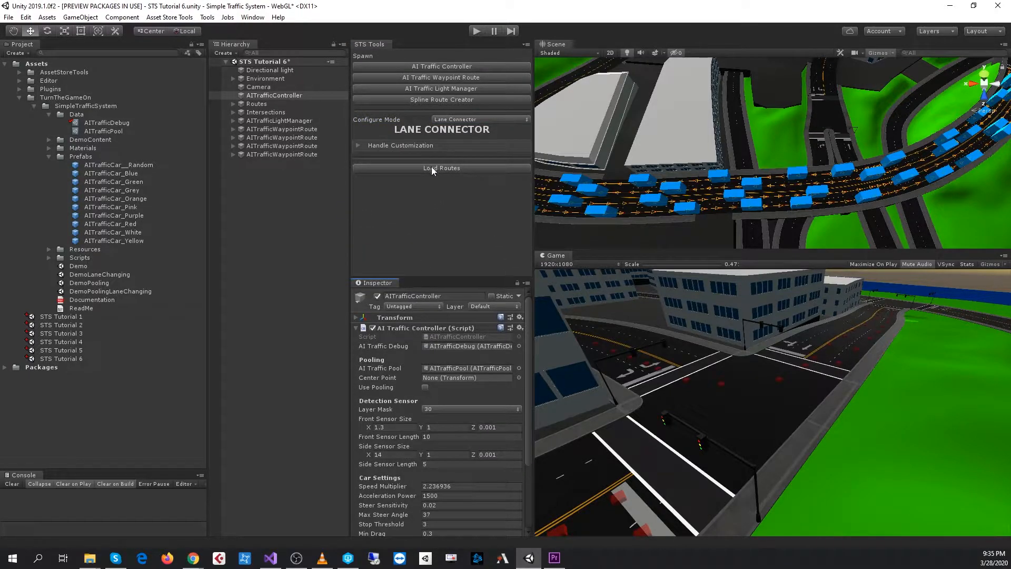
pyautogui.click(441, 168)
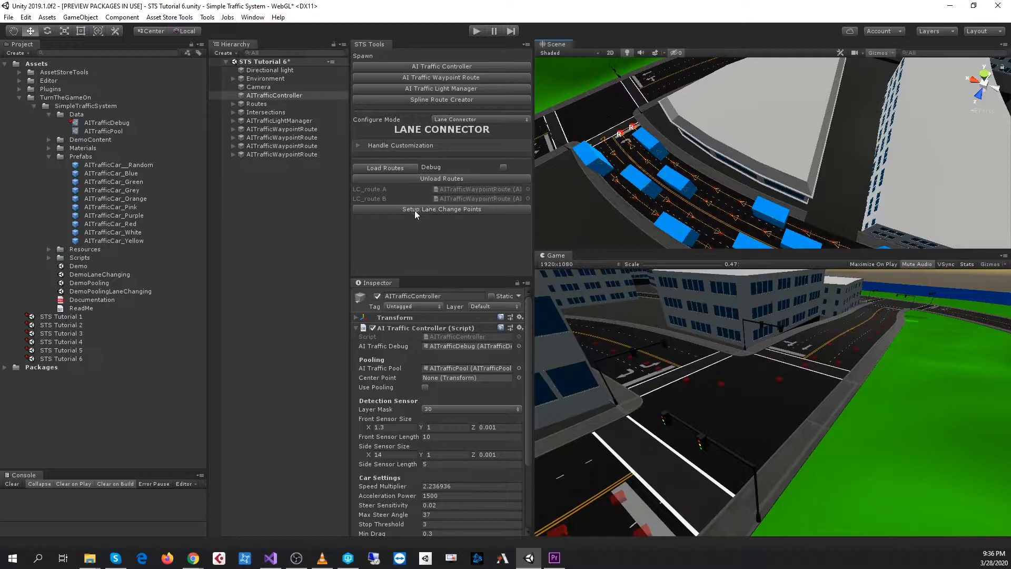
# Set up lane change points, then select waypoint 4 showing AITrafficWaypoint 5 as its link
pyautogui.click(441, 208)
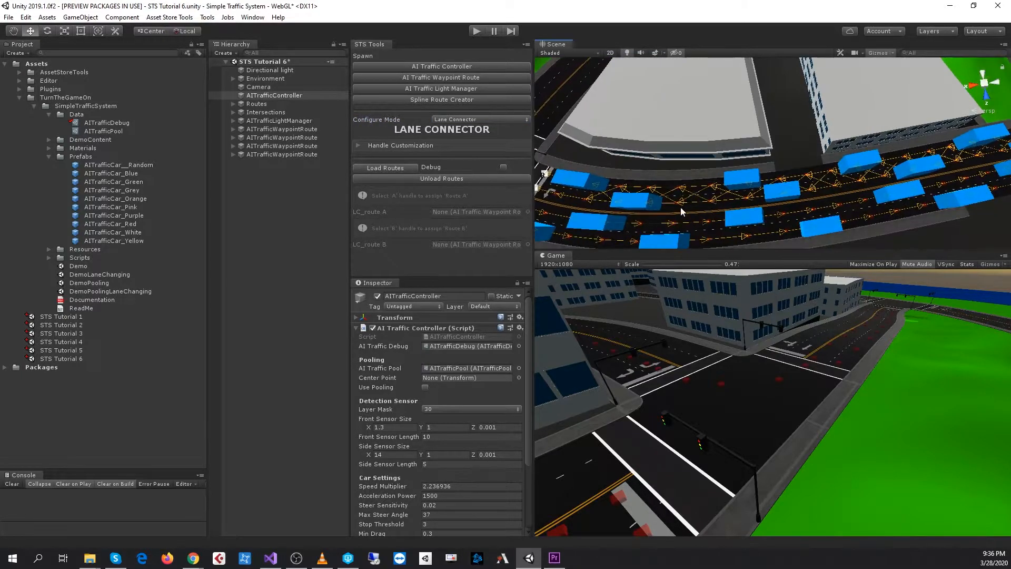
pyautogui.click(282, 128)
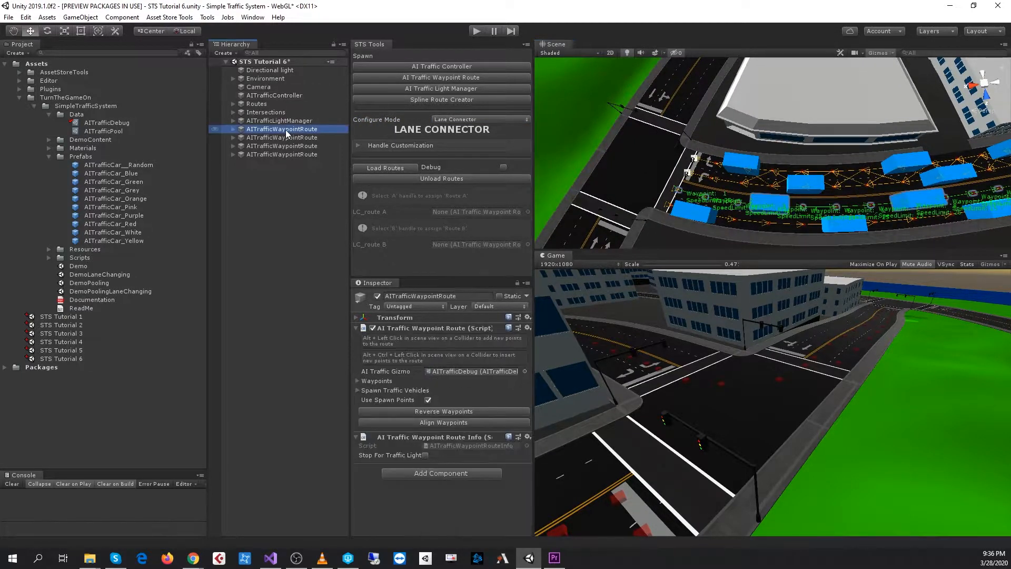
pyautogui.click(232, 146)
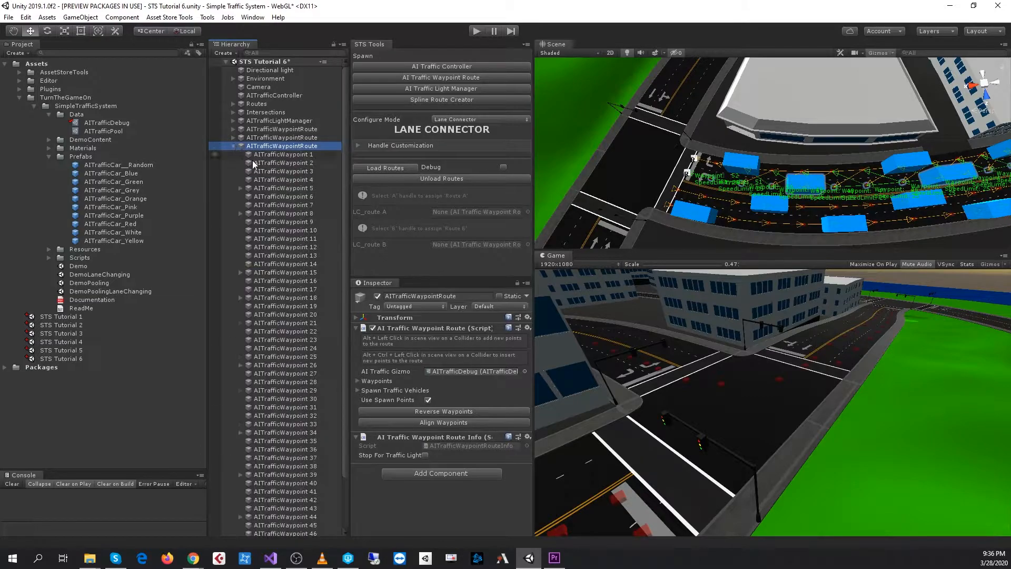
pyautogui.click(282, 179)
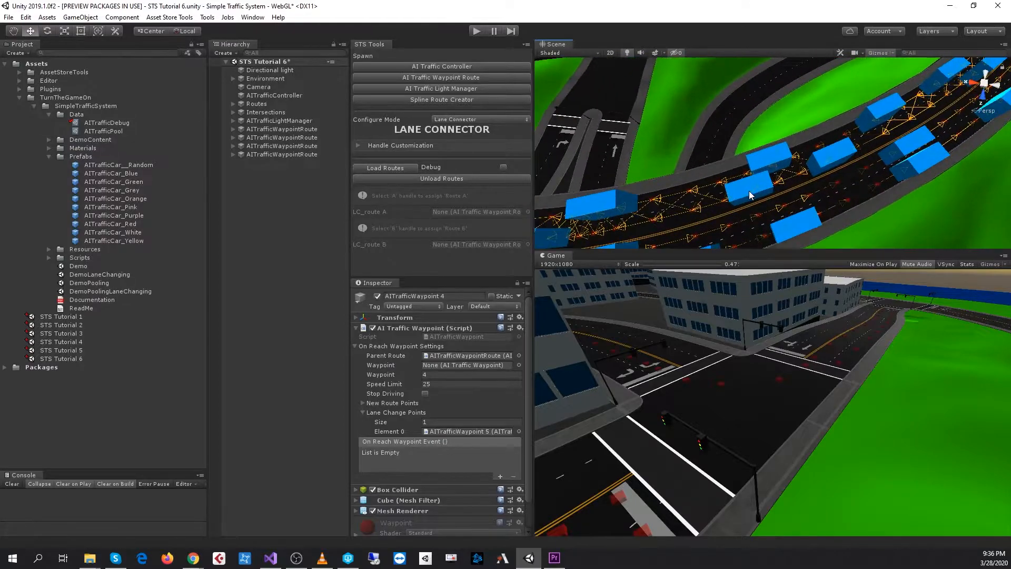
# Move the Scene view along the highway to inspect the lane change connections
pyautogui.moveTo(748, 196); pyautogui.dragTo(929, 202)
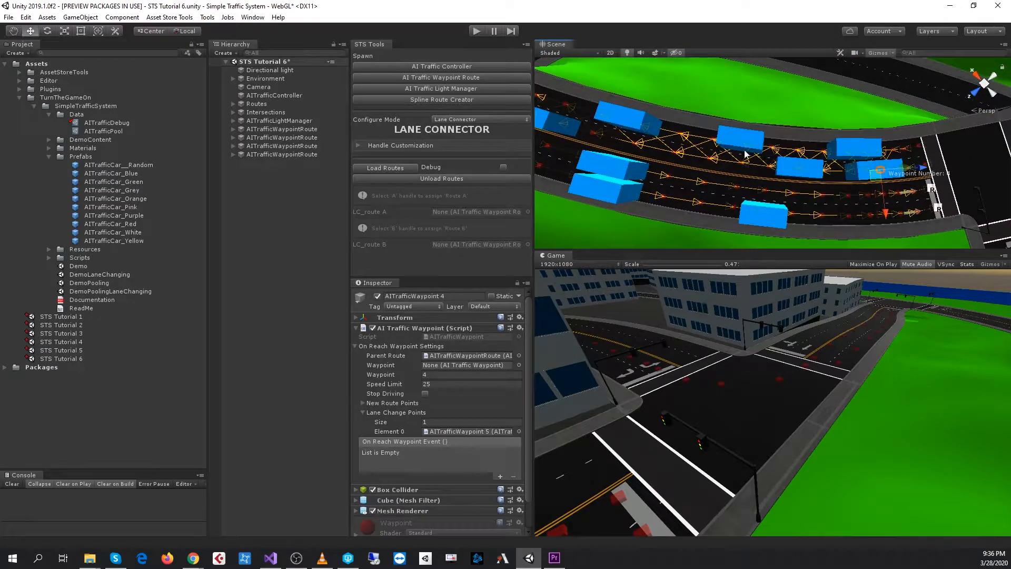
pyautogui.moveTo(744, 153); pyautogui.dragTo(654, 207)
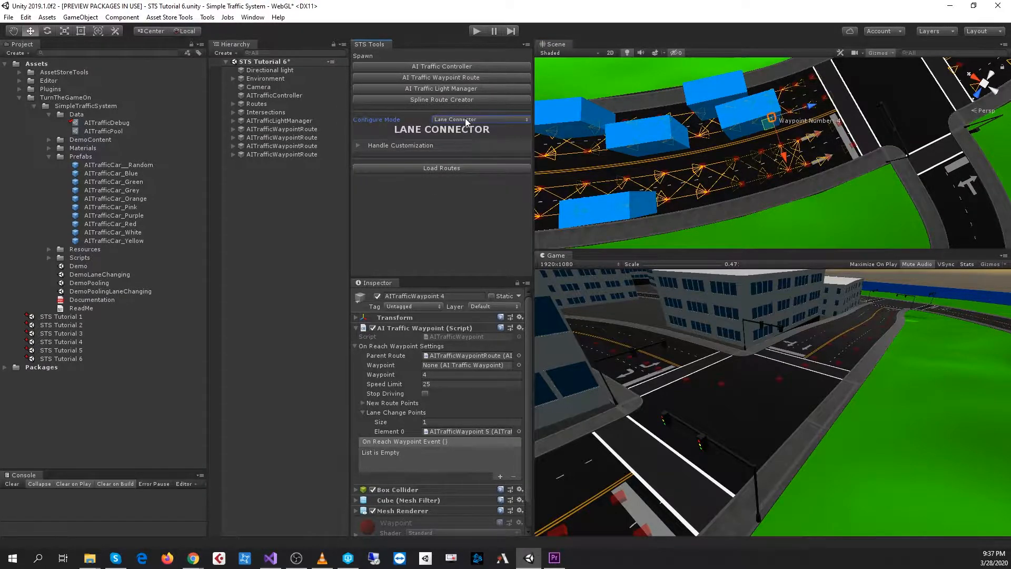
# Set Configure Mode back to Off and run the scene with AI traffic cars
pyautogui.click(480, 119)
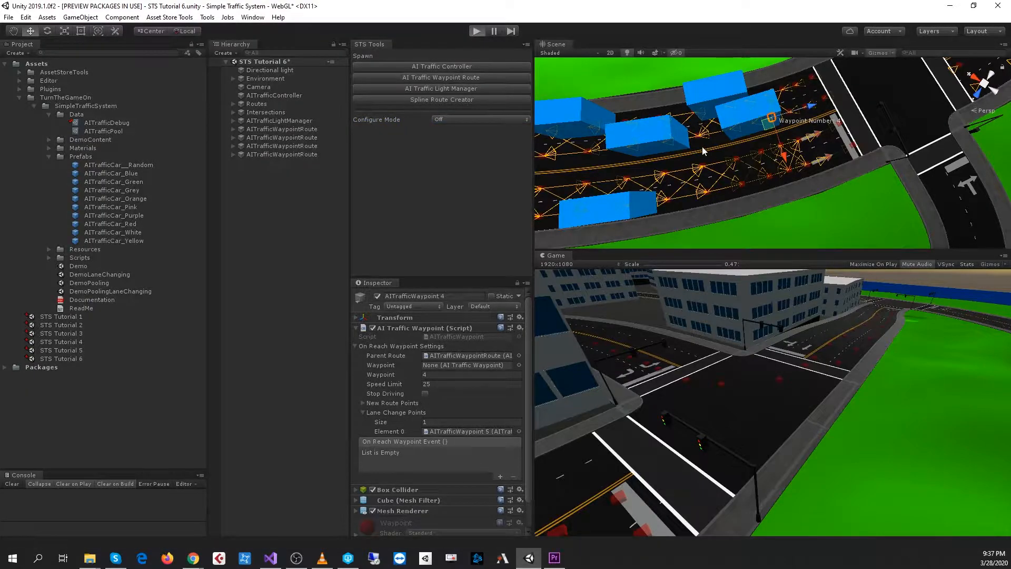
pyautogui.click(476, 30)
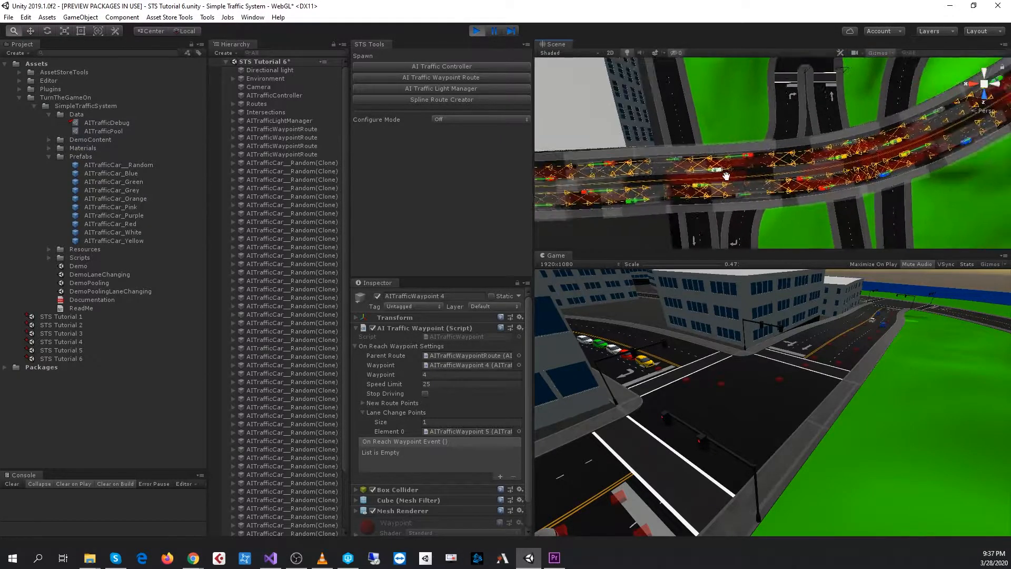
pyautogui.click(494, 31)
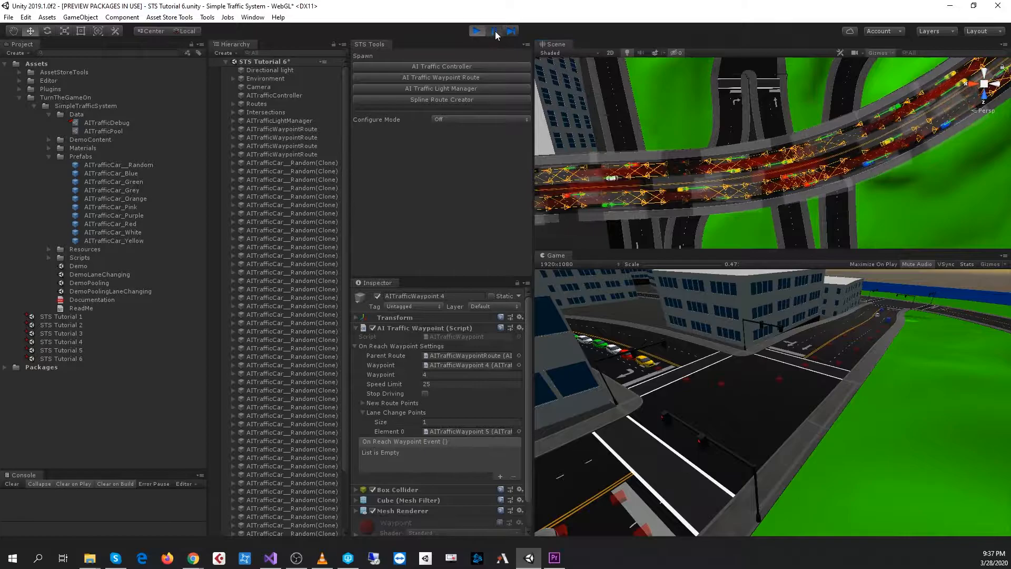
pyautogui.click(476, 31)
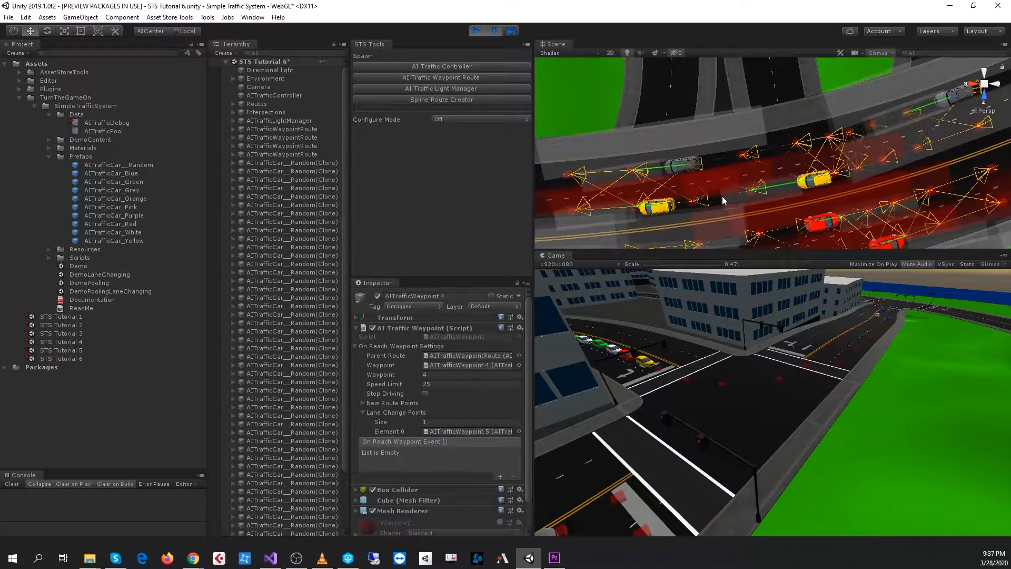